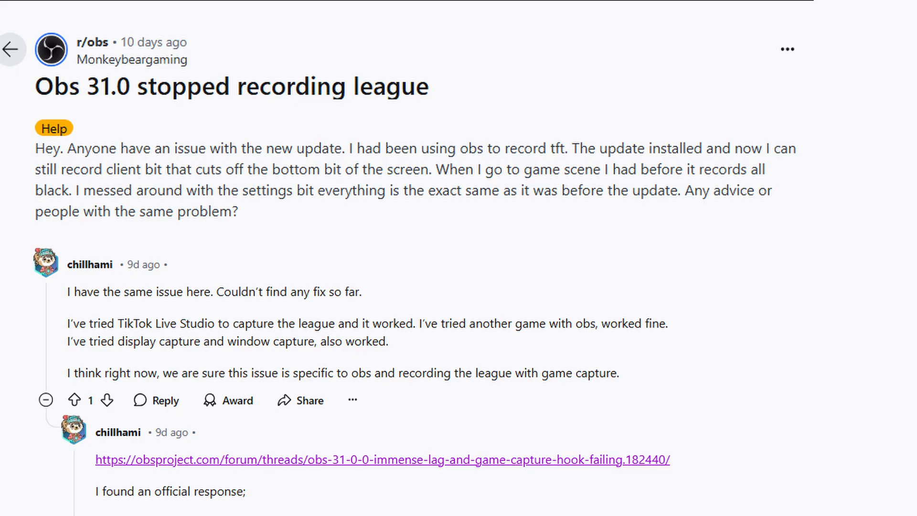
Click into the match and bring up the in-game Options menu with Esc
{"action": "left_click", "coordinate": [383, 459]}
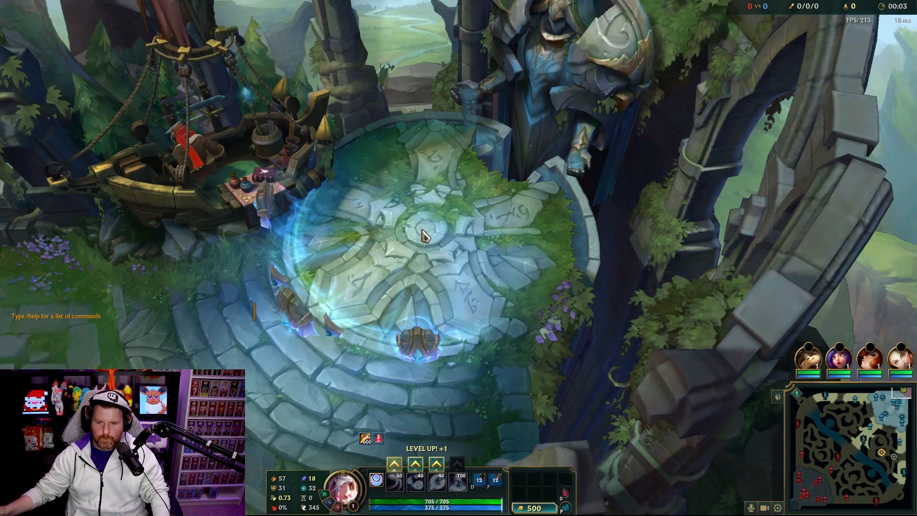
{"action": "mouse_move", "coordinate": [521, 229]}
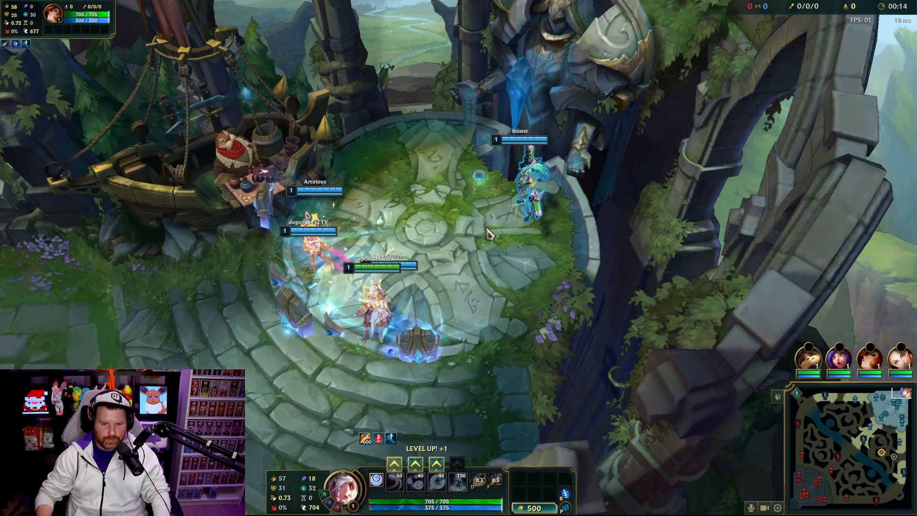
{"action": "key", "text": "Escape"}
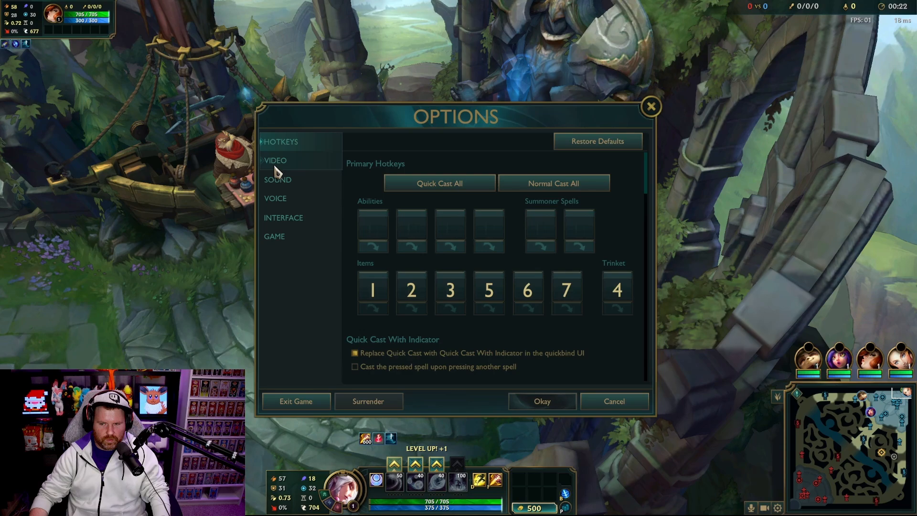
In Video settings, set Window Mode to Windowed and confirm with Okay
{"action": "left_click", "coordinate": [275, 160]}
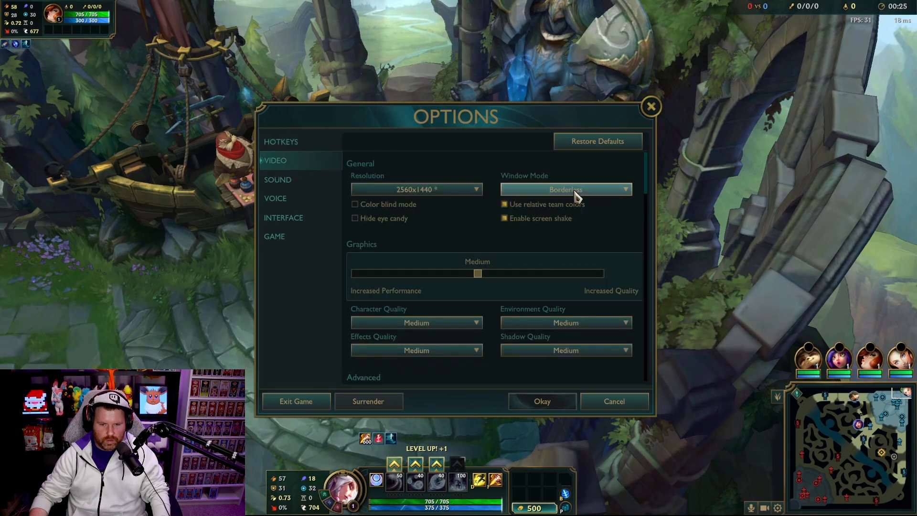
{"action": "left_click", "coordinate": [565, 189]}
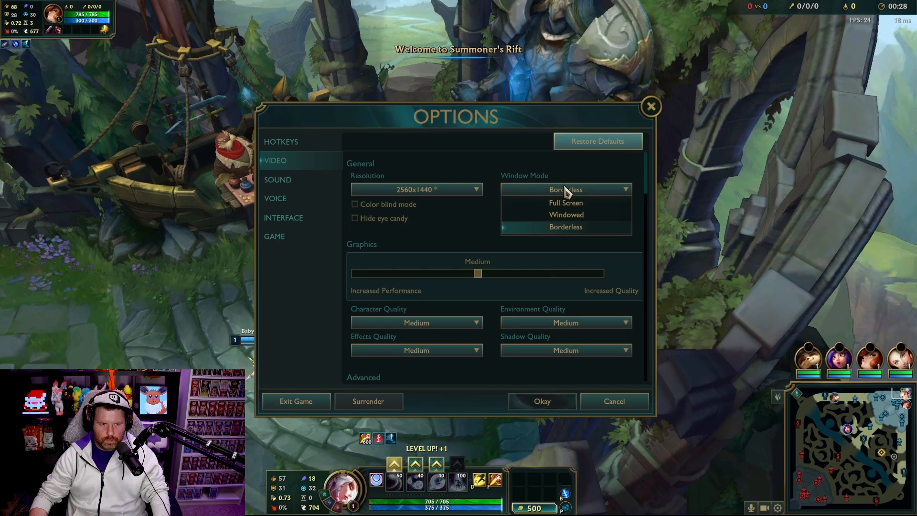
{"action": "mouse_move", "coordinate": [547, 404]}
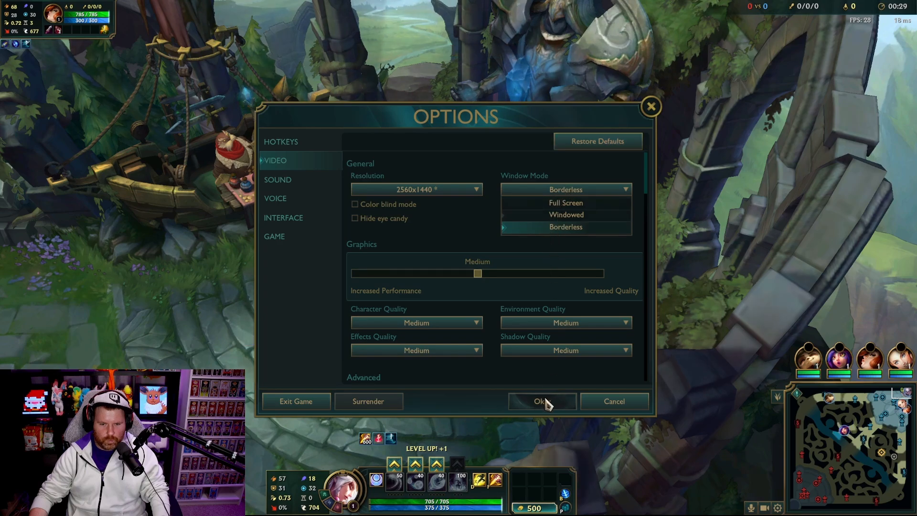
{"action": "mouse_move", "coordinate": [566, 215]}
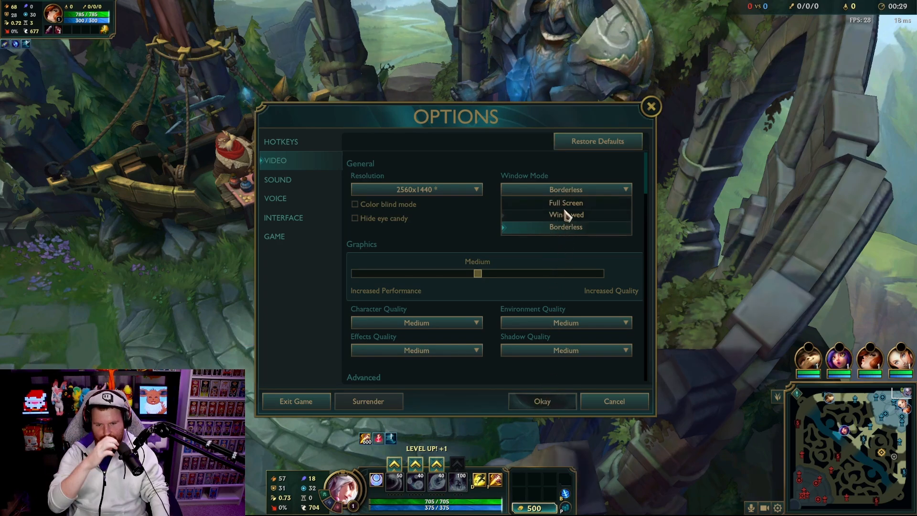
{"action": "left_click", "coordinate": [565, 214]}
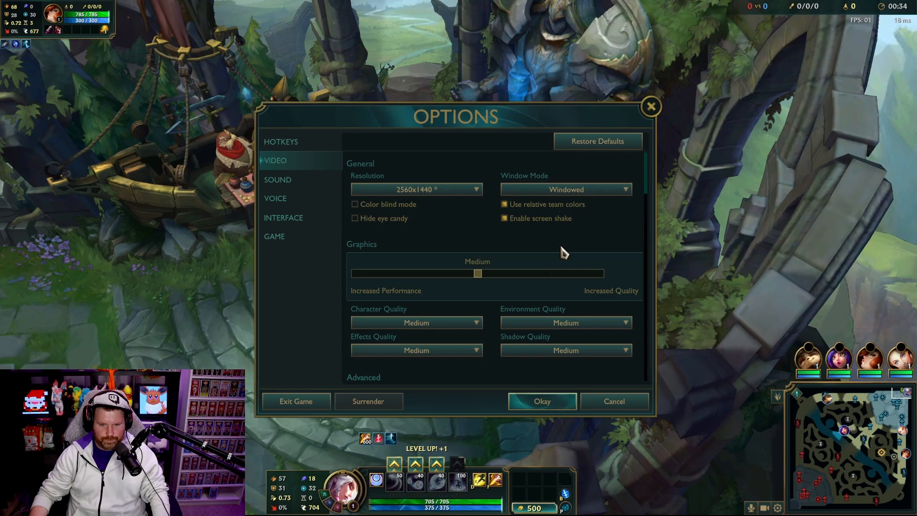
{"action": "mouse_move", "coordinate": [521, 398]}
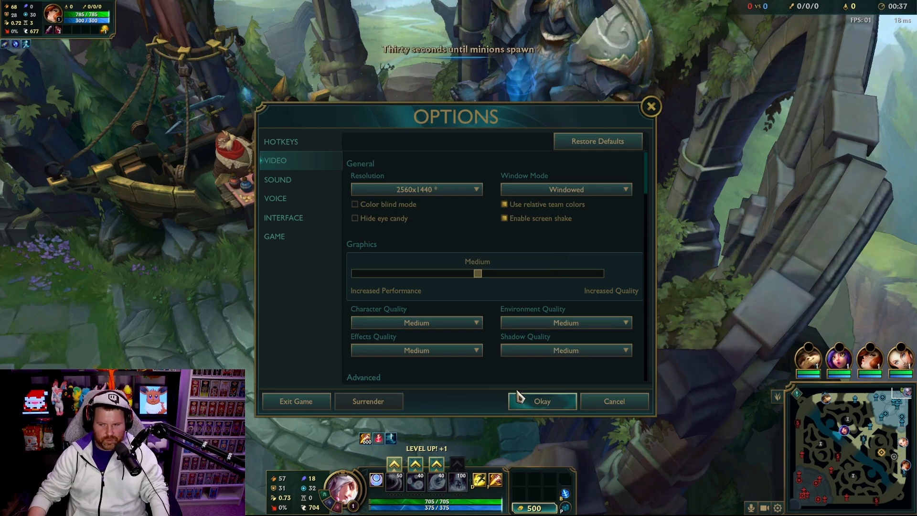
{"action": "left_click", "coordinate": [542, 402]}
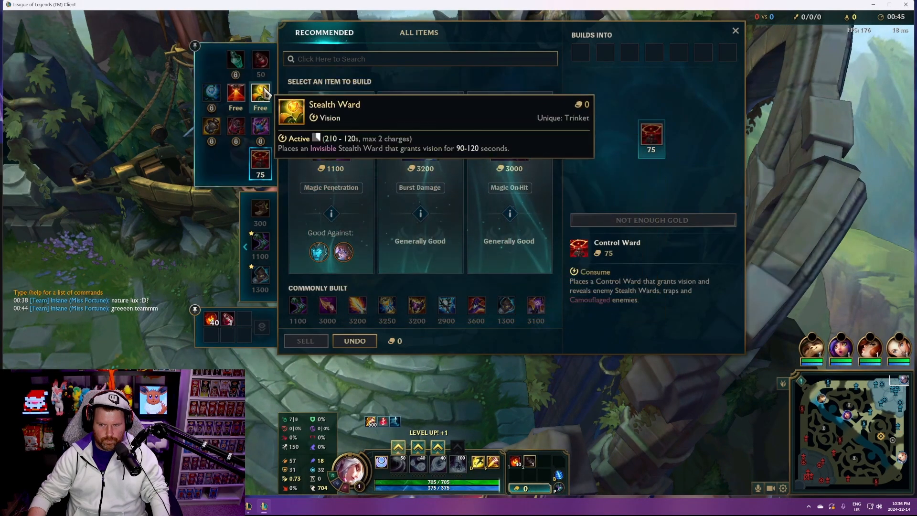
Close the item shop to return to the fountain view
{"action": "left_click", "coordinate": [735, 30]}
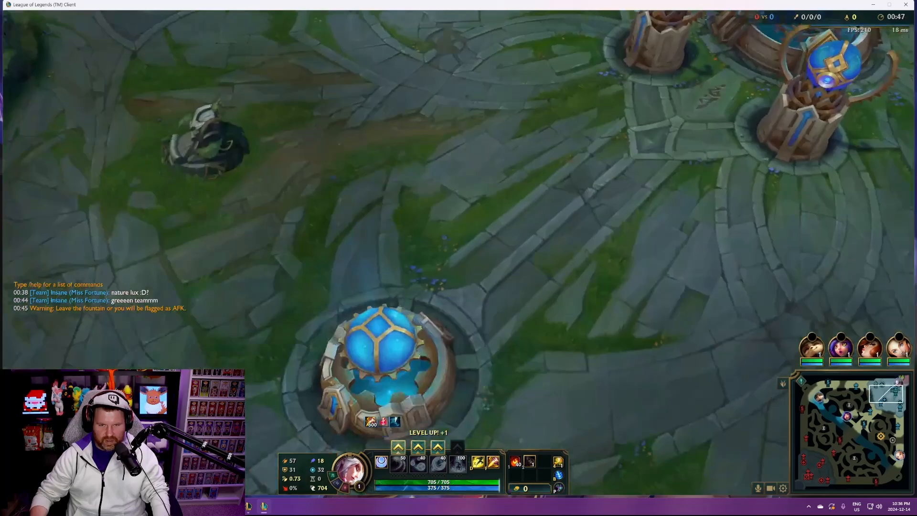